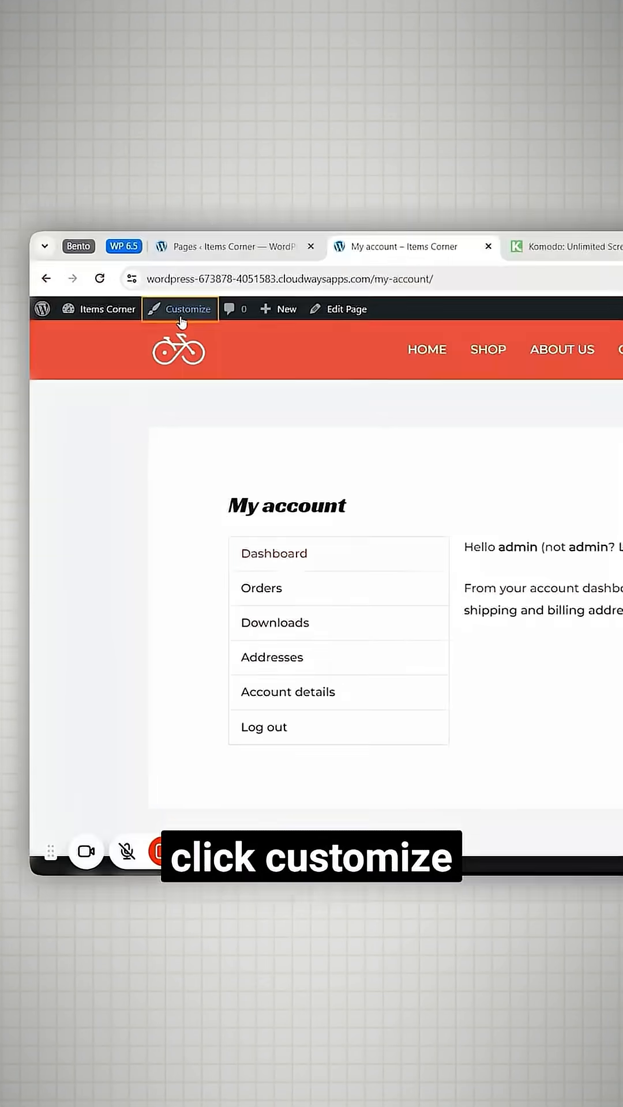
# Launch the Customizer from the admin bar and scroll its sections down to Additional CSS.
pyautogui.click(187, 309)
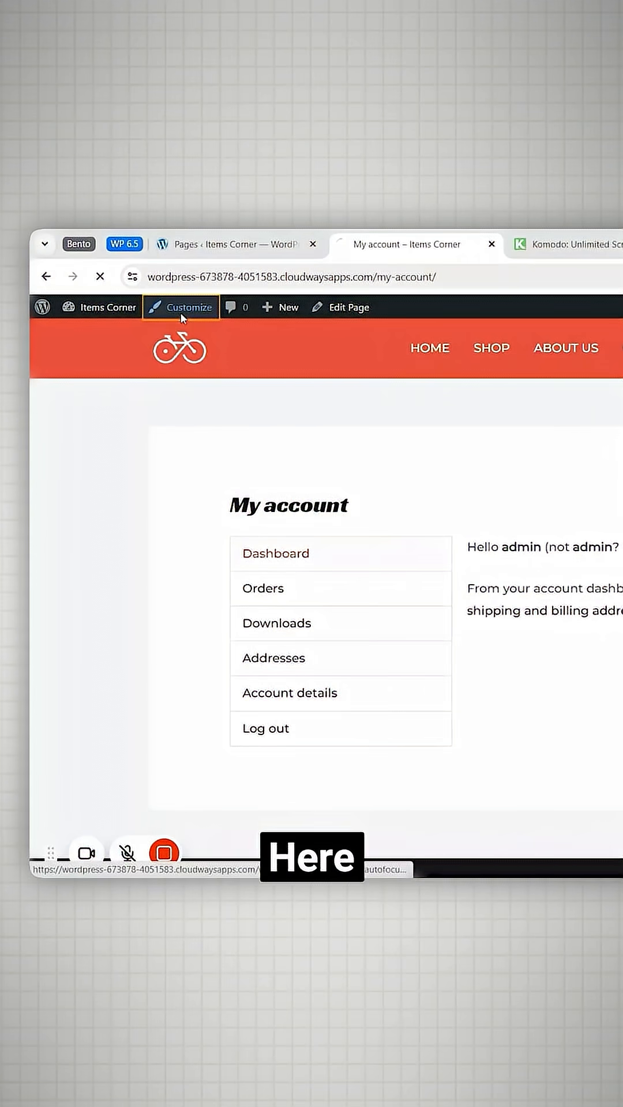
pyautogui.click(181, 307)
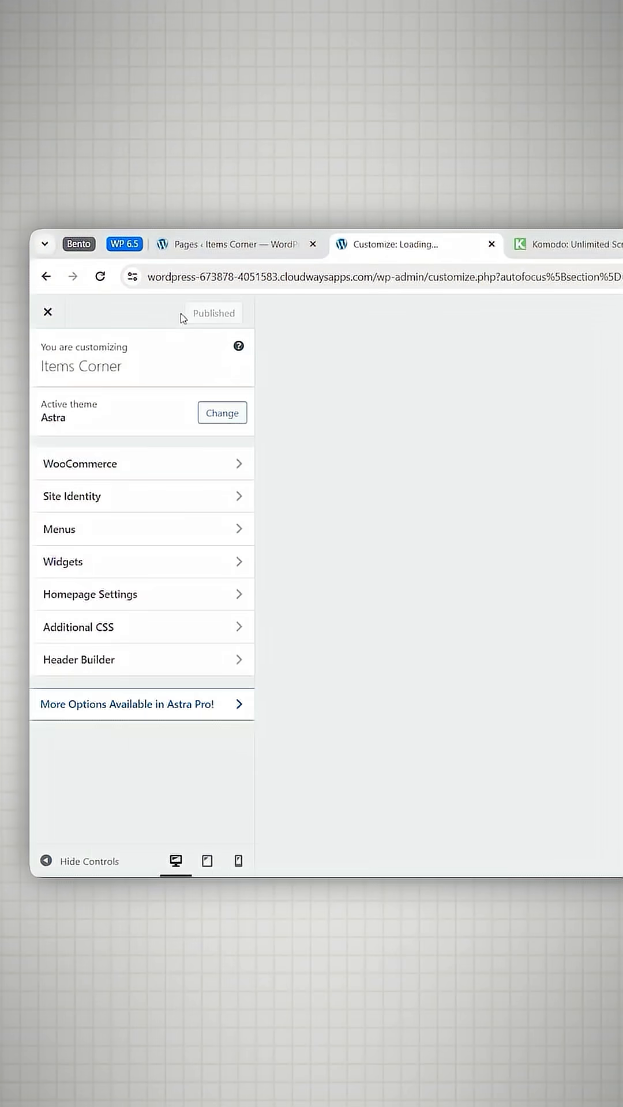
pyautogui.scroll(-3)
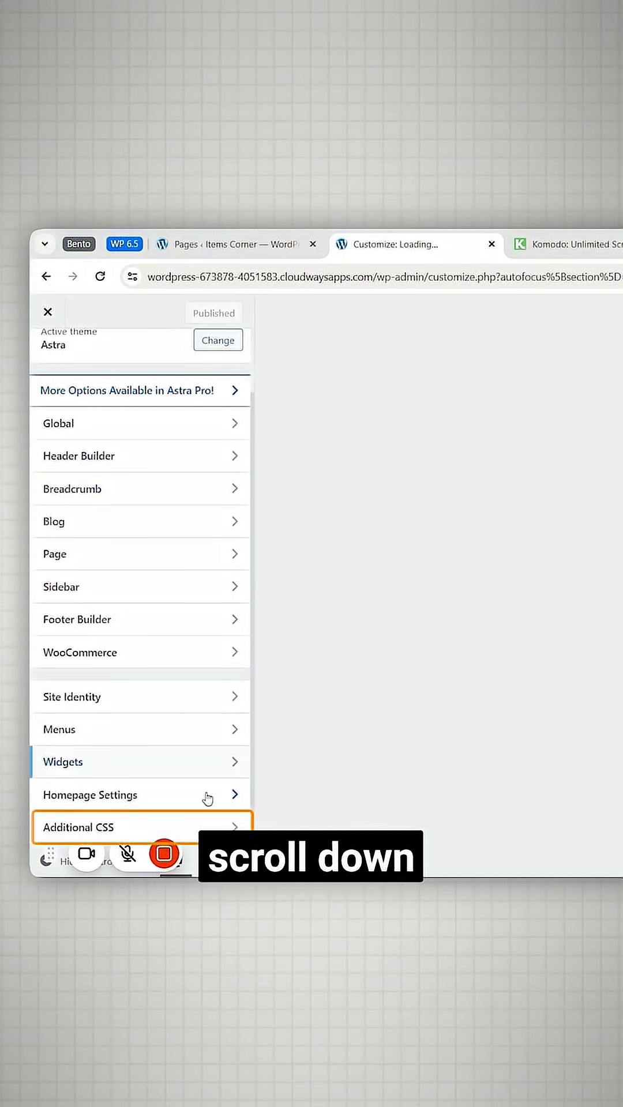
# In Additional CSS, set .woocommerce-MyAccount-content width: 100% (navigation hidden) and publish.
pyautogui.click(80, 827)
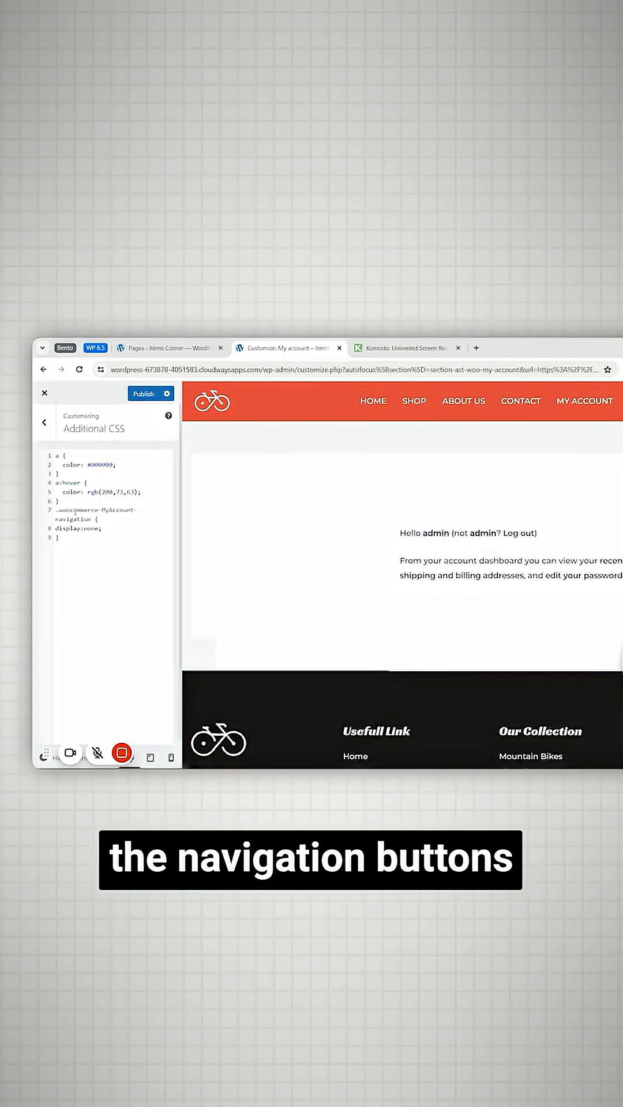
pyautogui.write('.woocommerce-account .woocommerce-MyAccount-content { width: 100%; }')
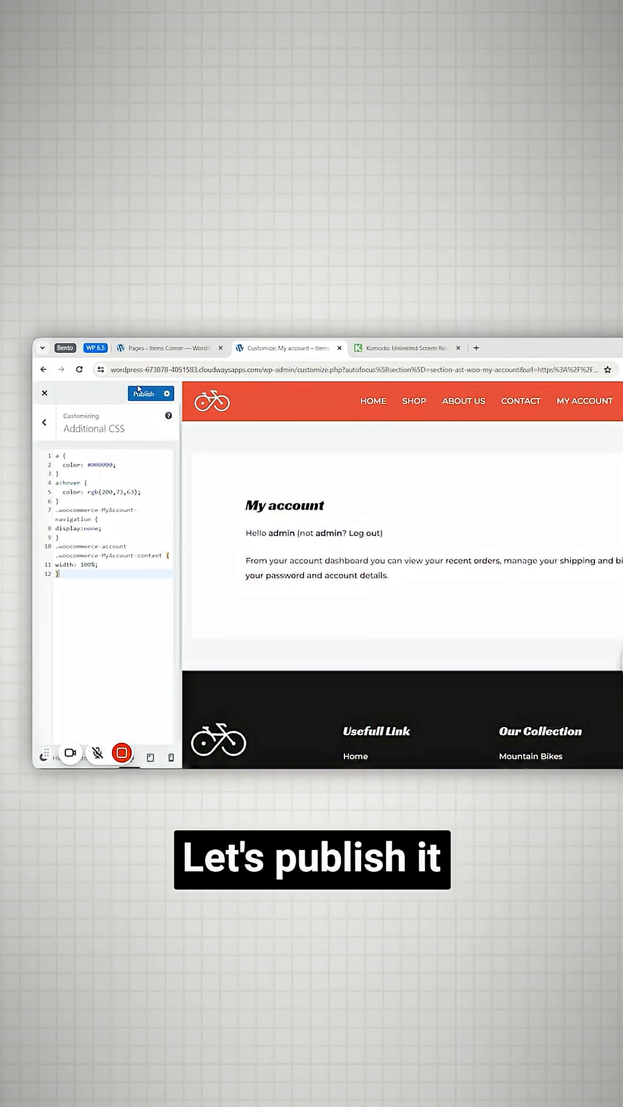
pyautogui.click(144, 393)
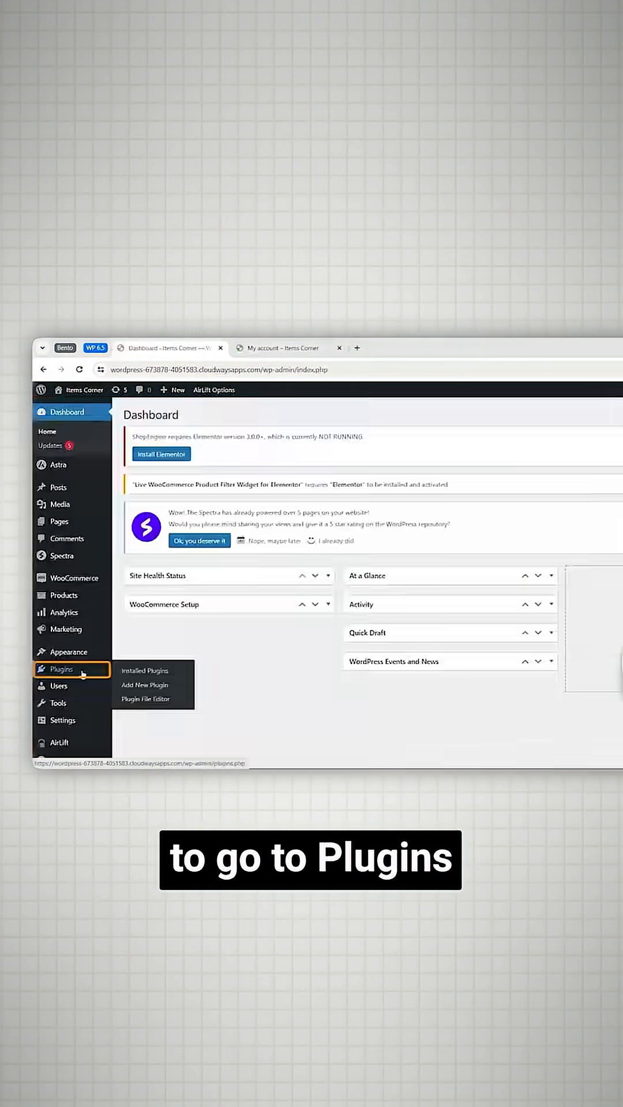
# From Add New Plugin, search for Elementor and install it from the plugin directory.
pyautogui.click(145, 685)
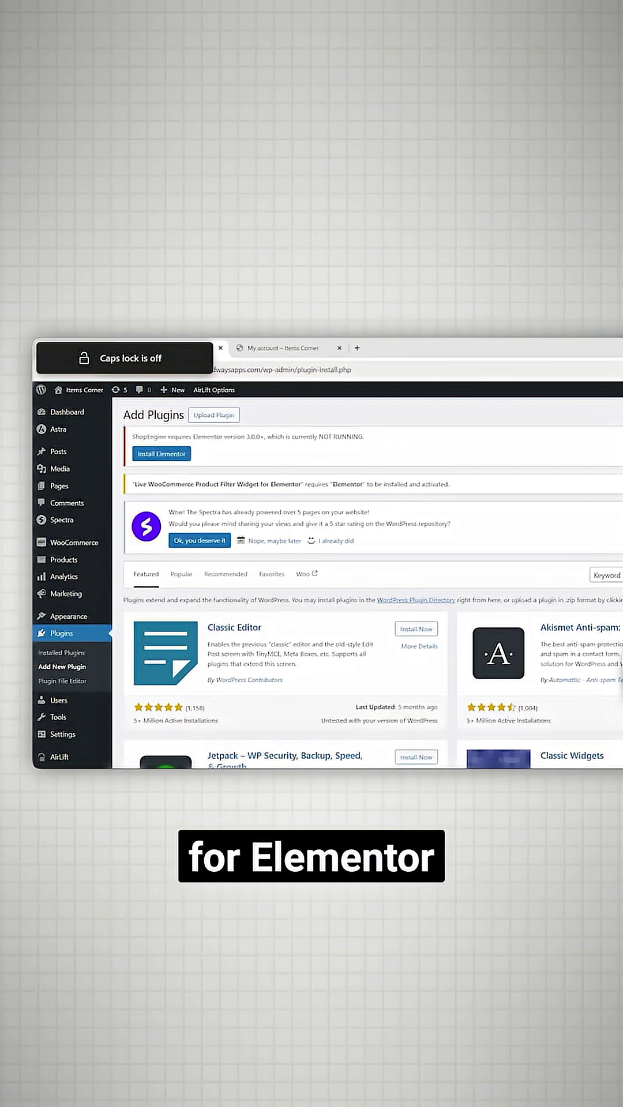
pyautogui.click(411, 572)
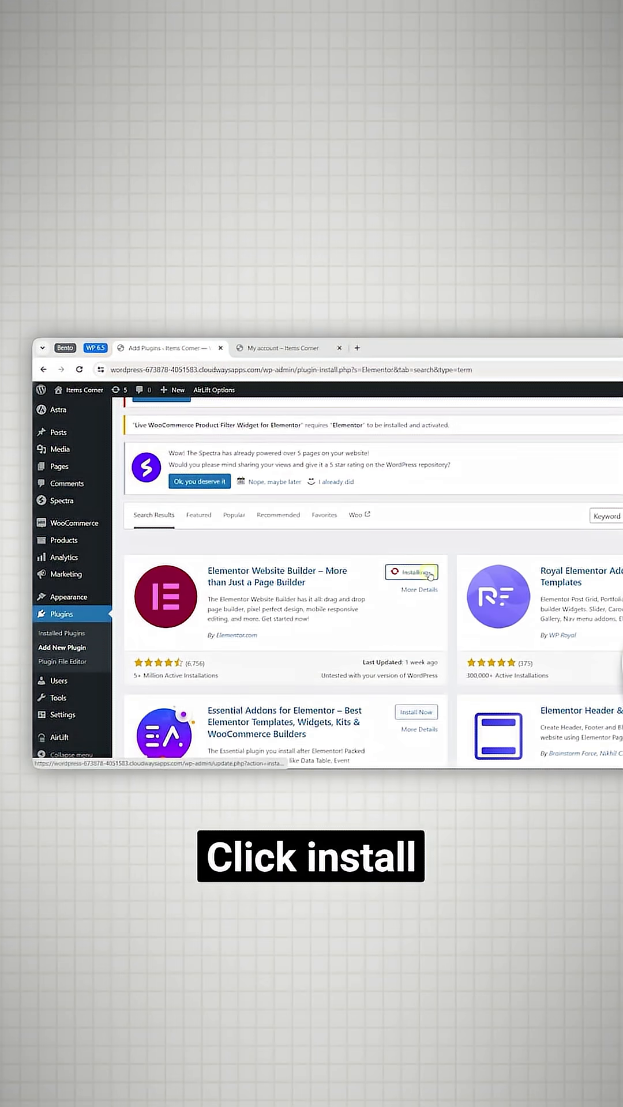
pyautogui.click(410, 571)
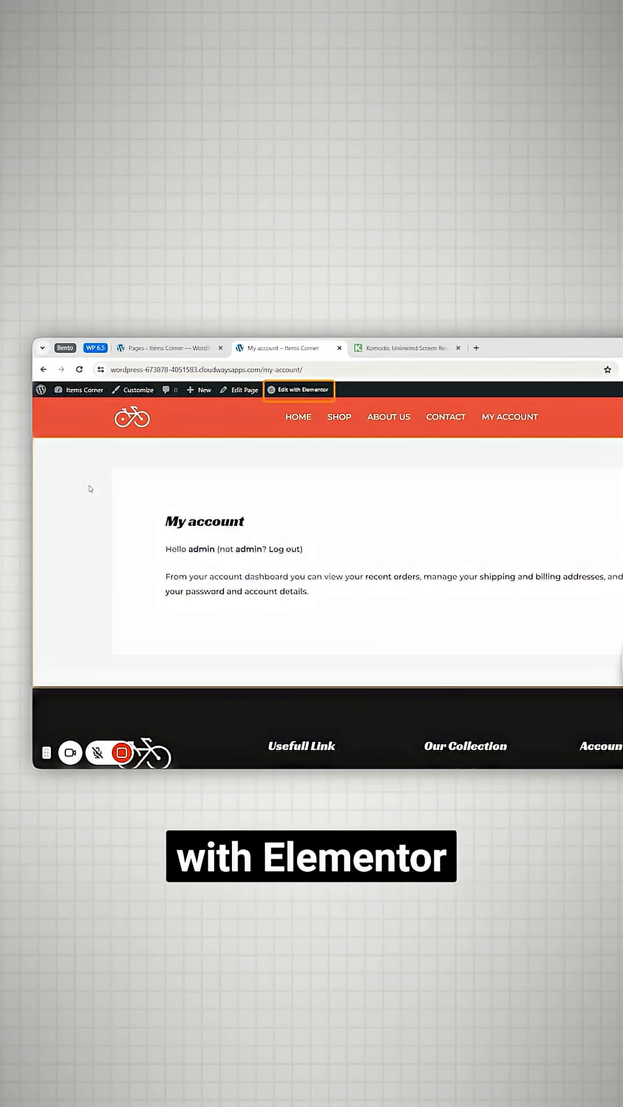
# Edit the My Account page with Elementor and set Page Layout to Elementor Full Width.
pyautogui.click(300, 388)
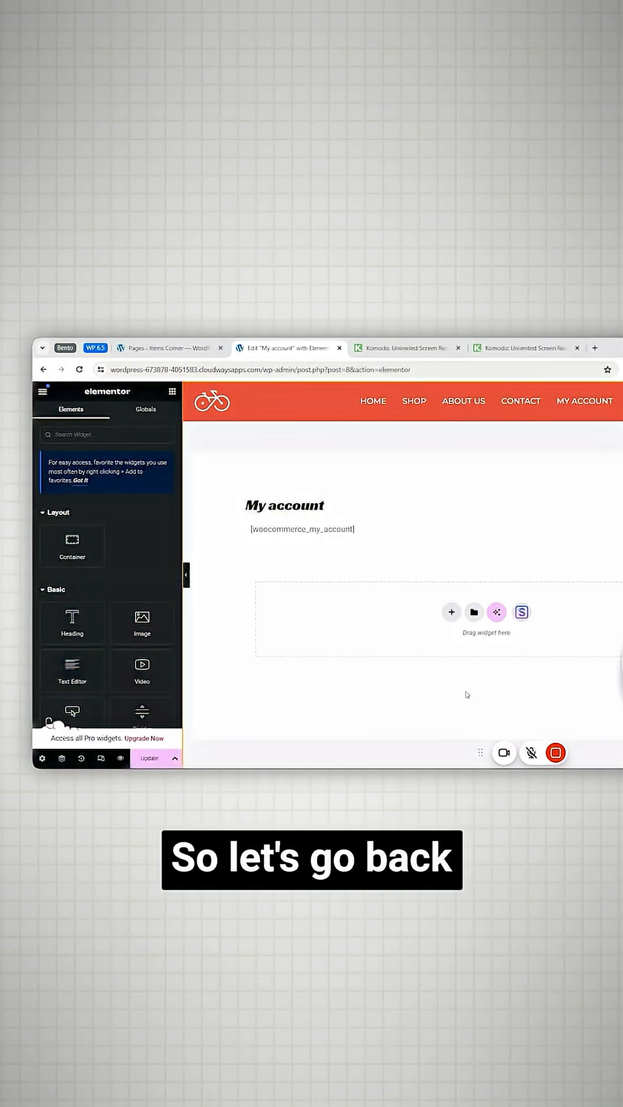
pyautogui.click(42, 759)
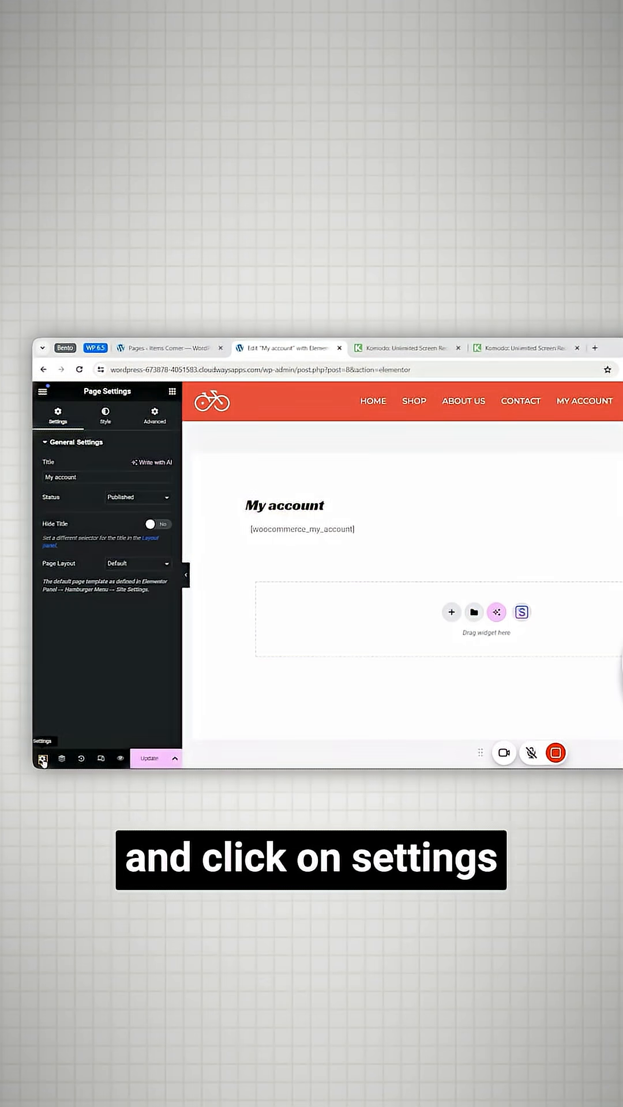
pyautogui.click(137, 563)
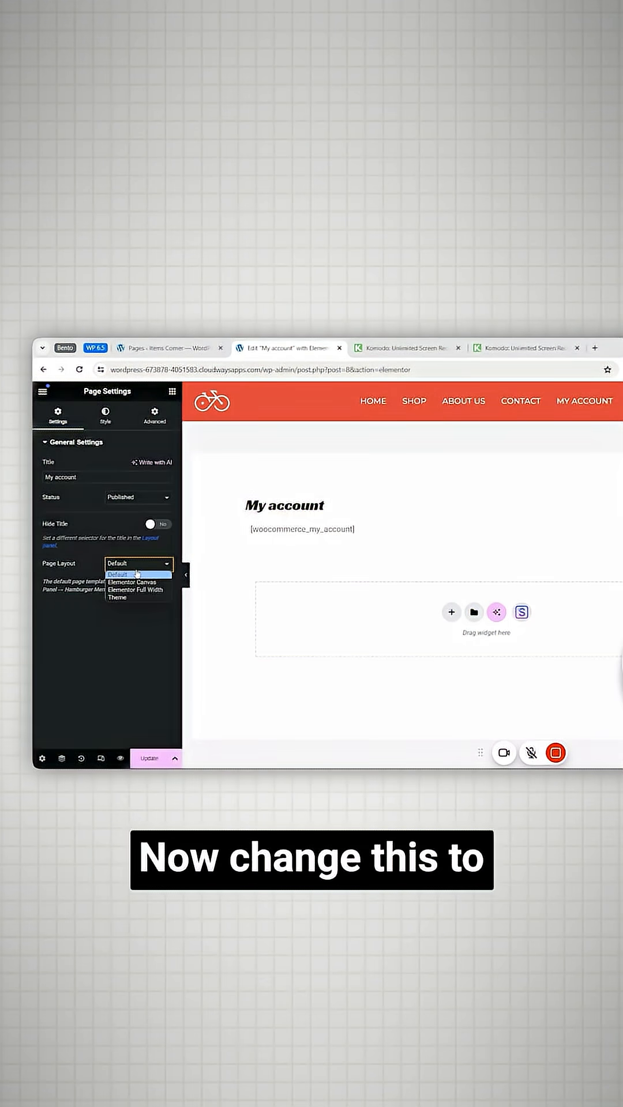
pyautogui.click(135, 589)
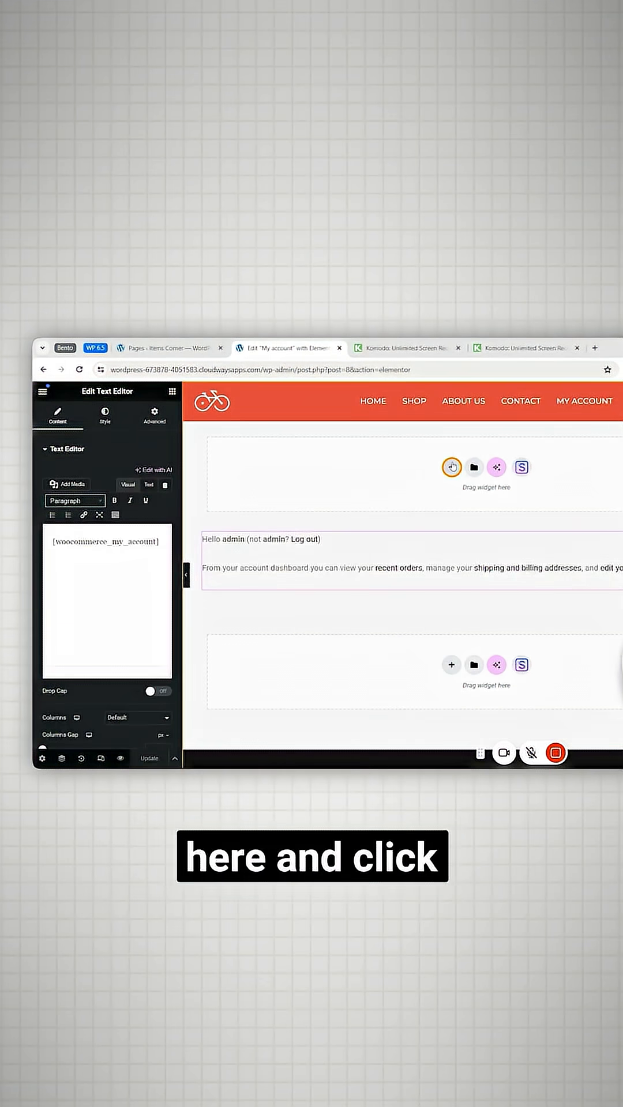
# Add a container above the account text with a Classic background and choose its image from the media library.
pyautogui.click(450, 467)
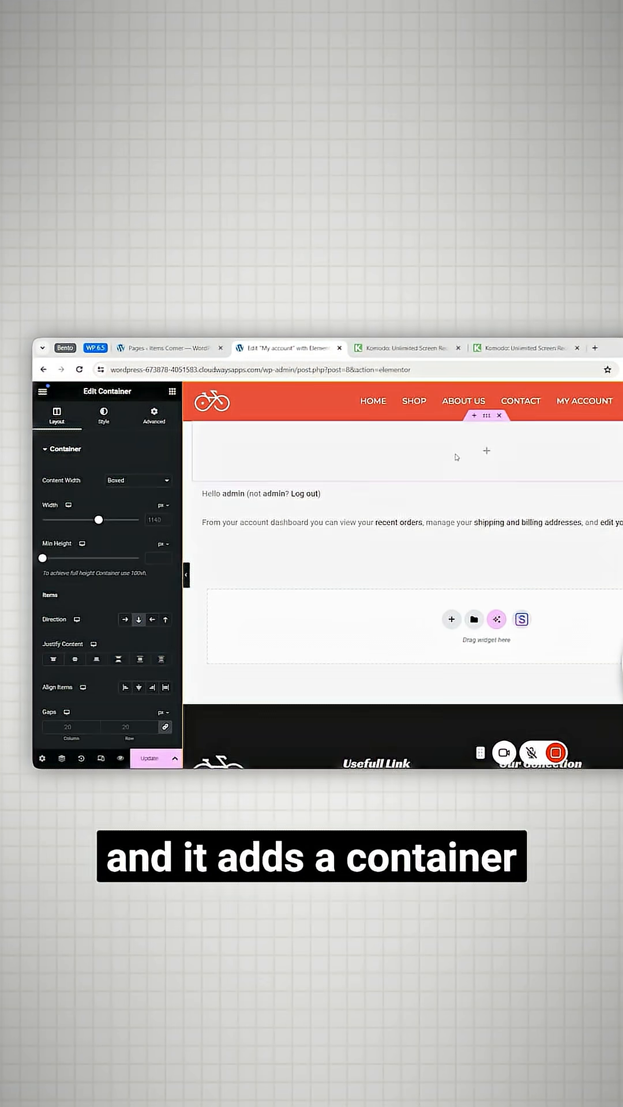
pyautogui.click(103, 415)
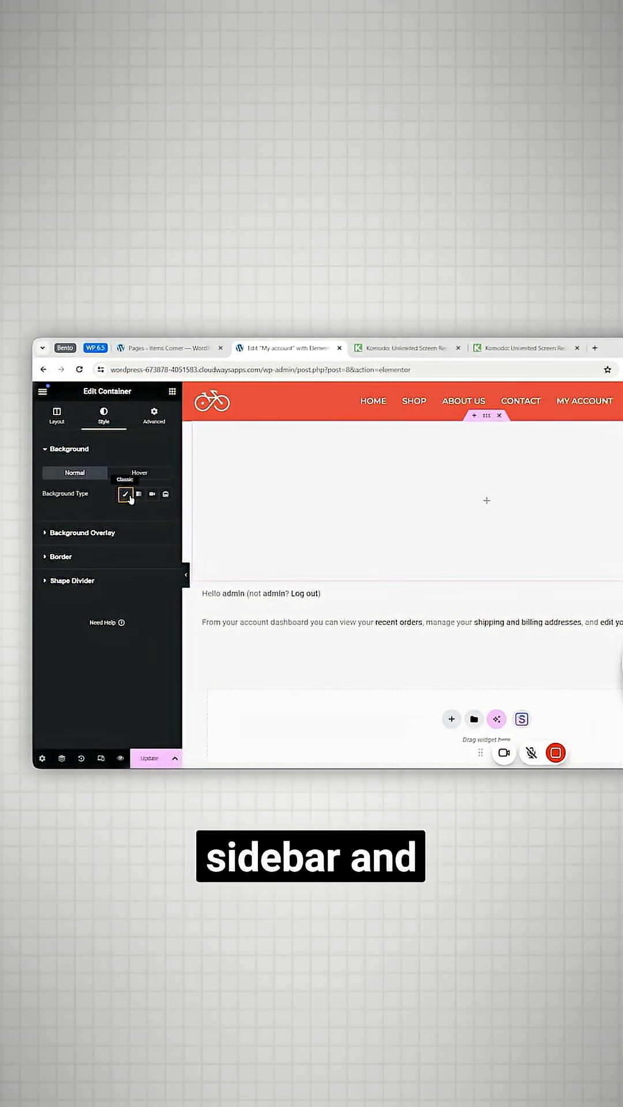
pyautogui.click(126, 494)
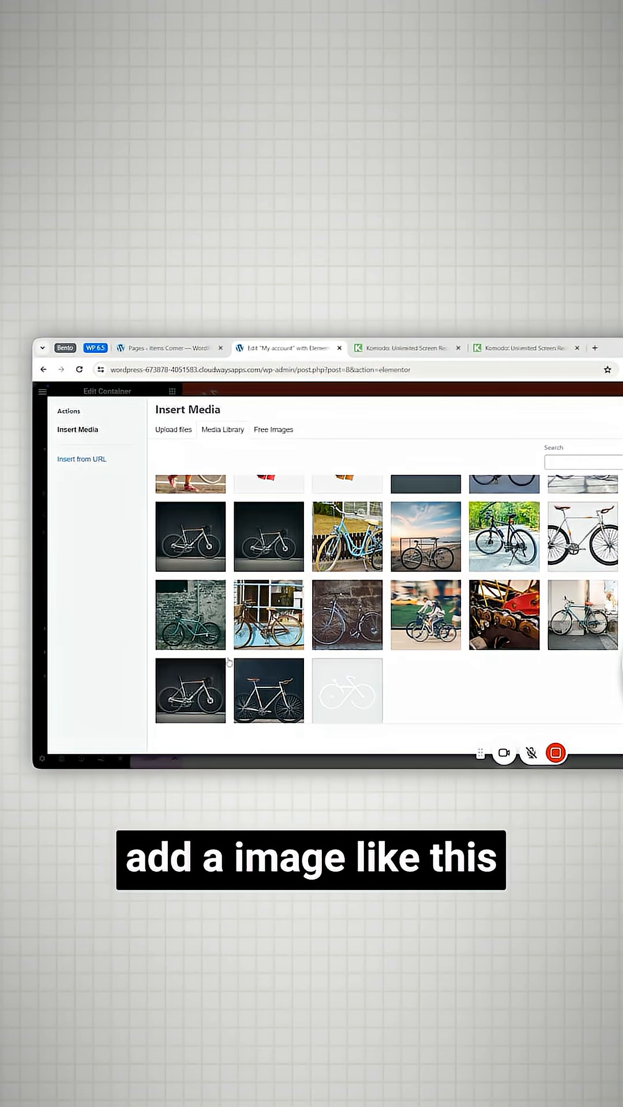